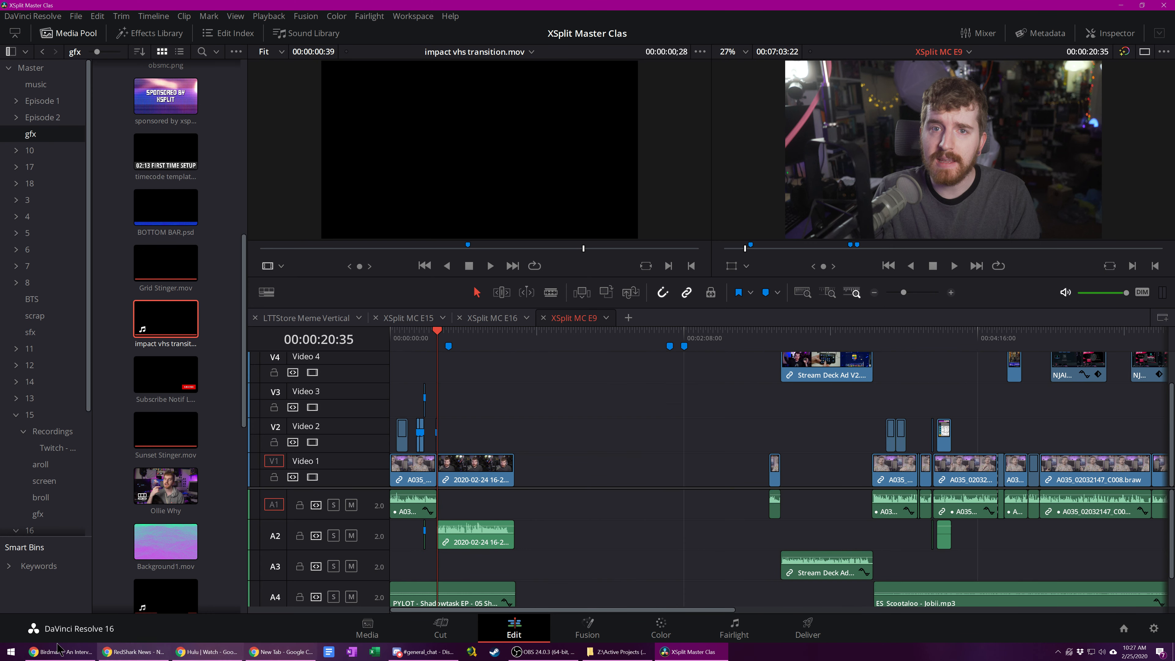
Close the marker details in the Resolve timeline and bring up the shortcut's Properties
click(9, 648)
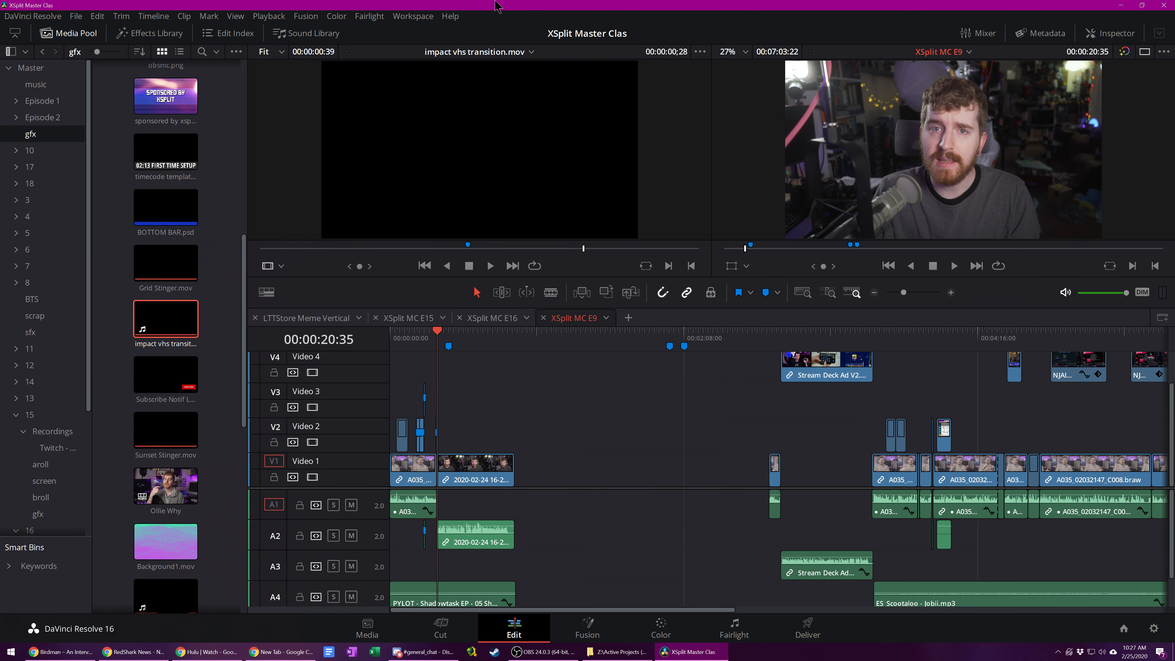
mouse_move(563, 380)
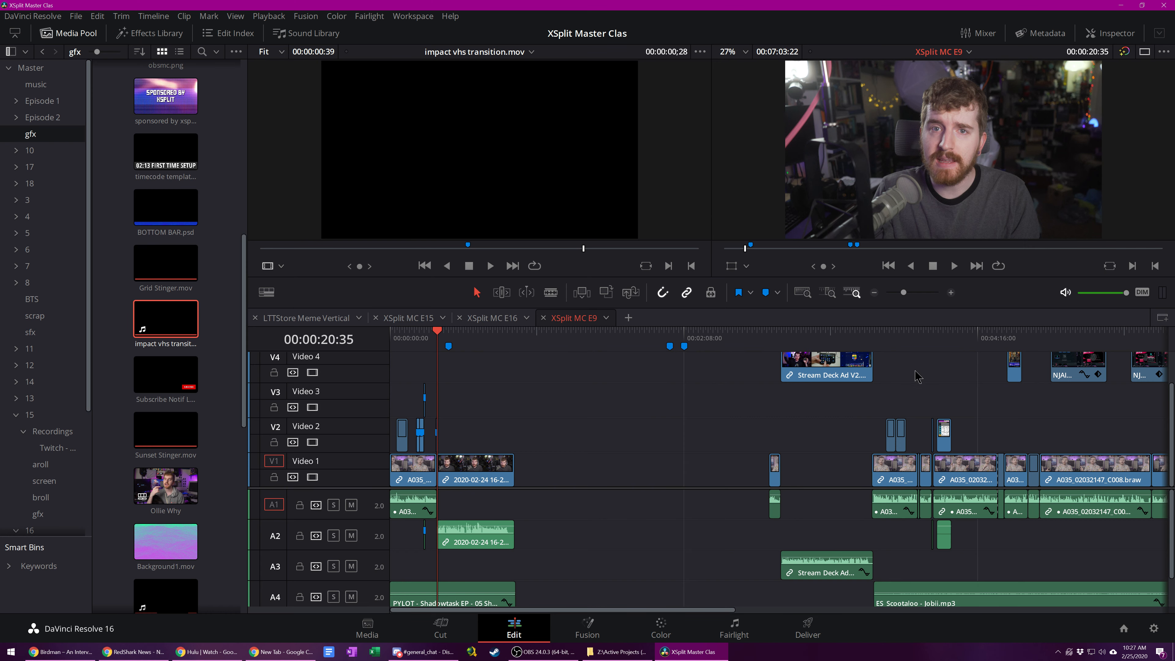
click(1111, 33)
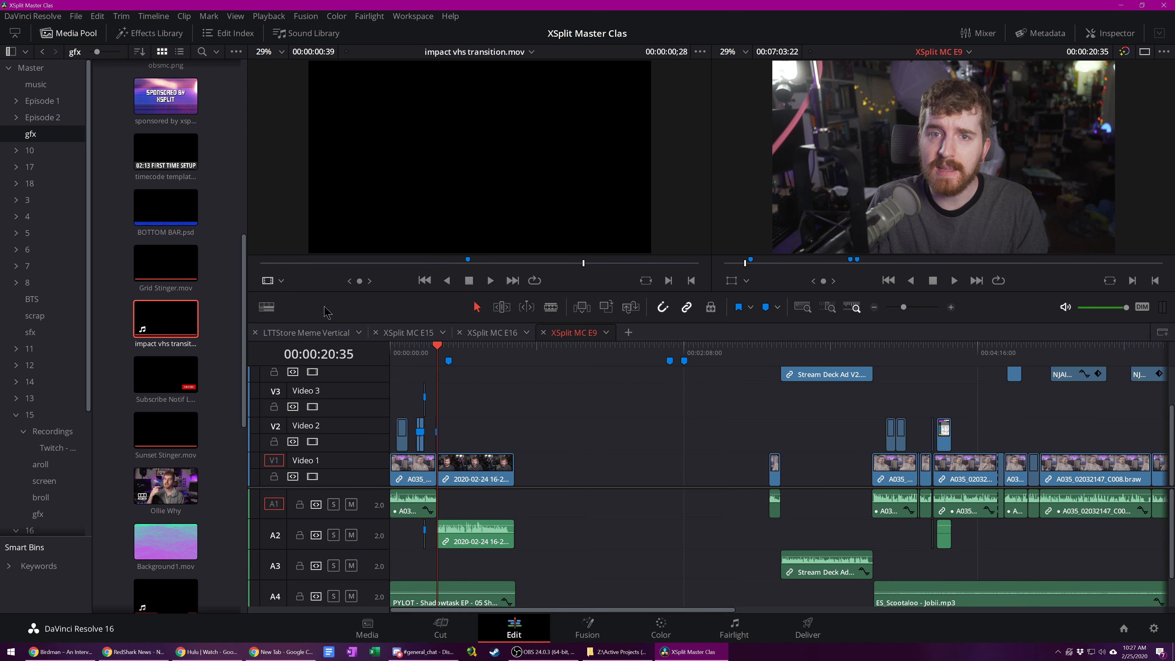
click(266, 306)
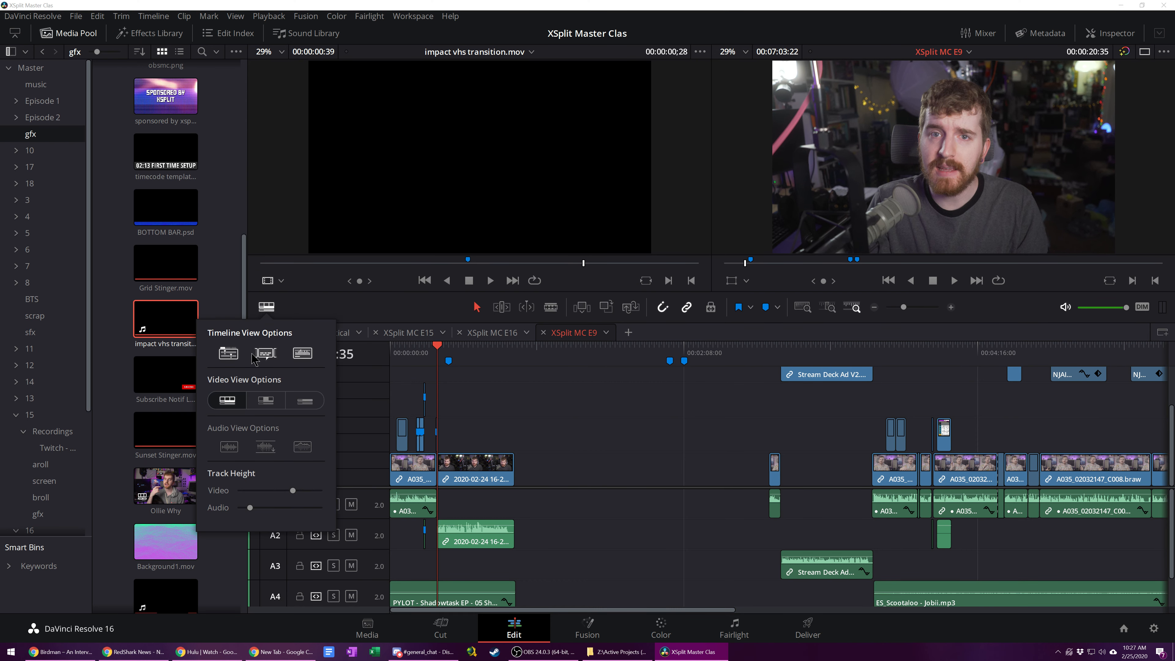
mouse_move(341, 328)
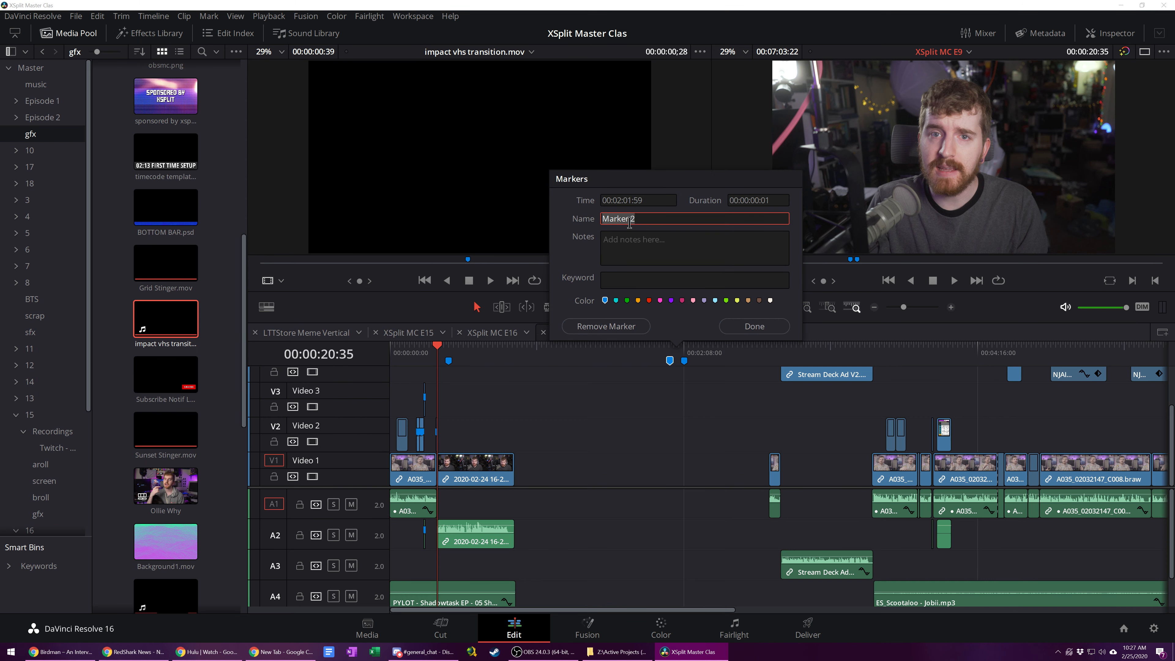
click(694, 248)
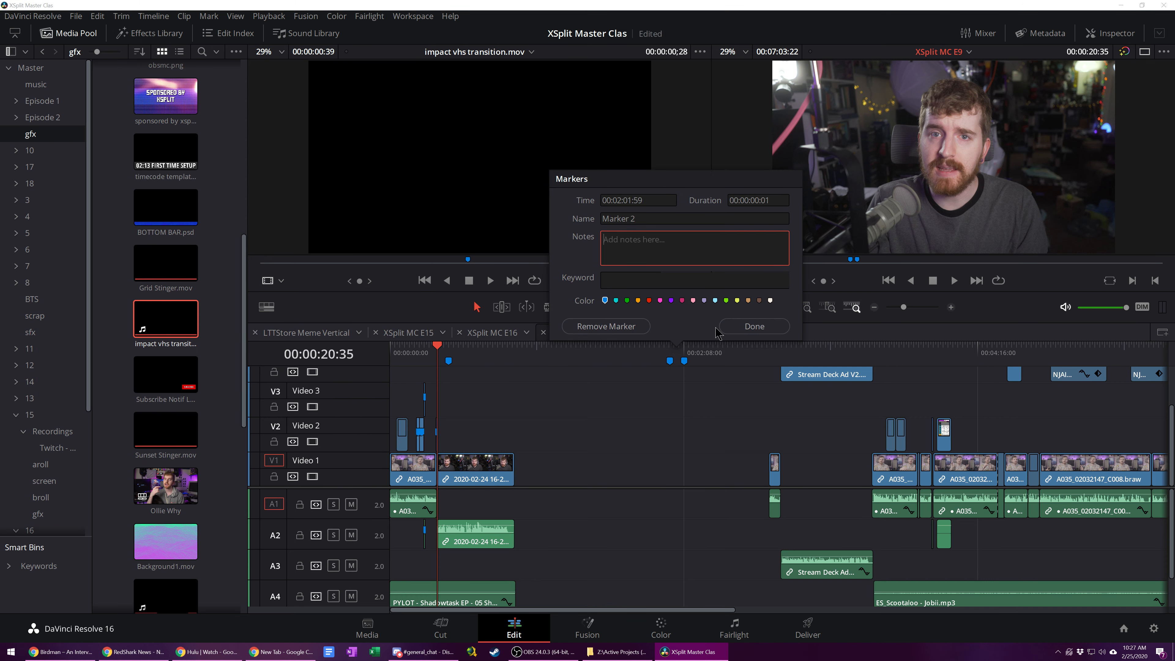
click(753, 326)
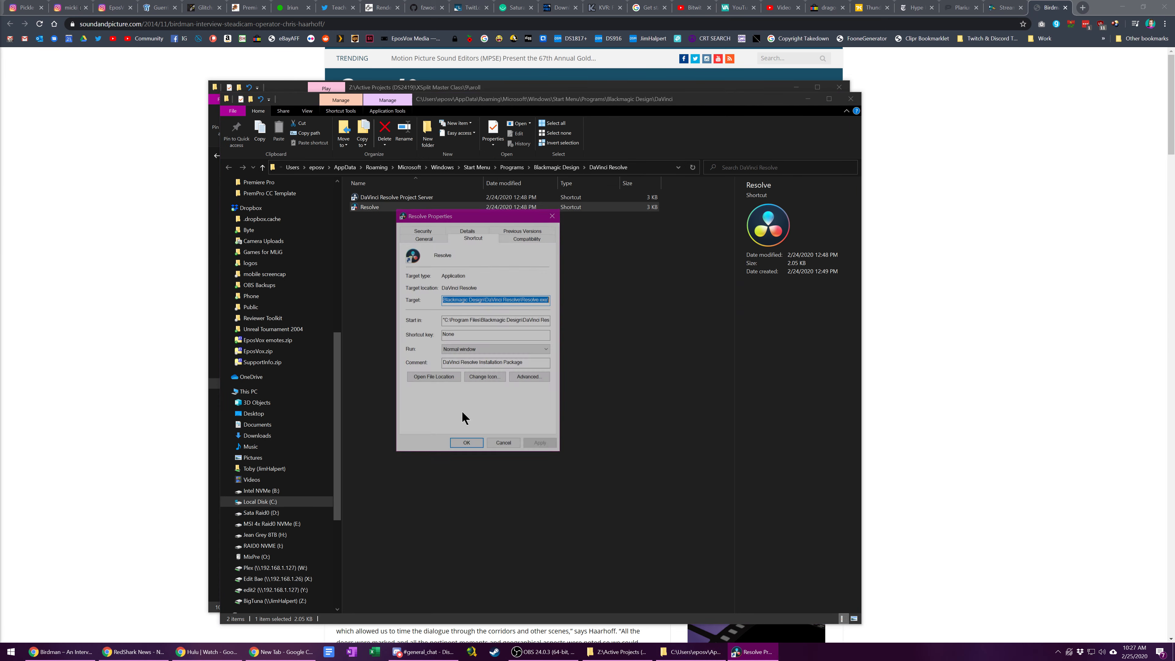
In Compatibility, override high DPI scaling with System (Enhanced) and confirm
click(527, 238)
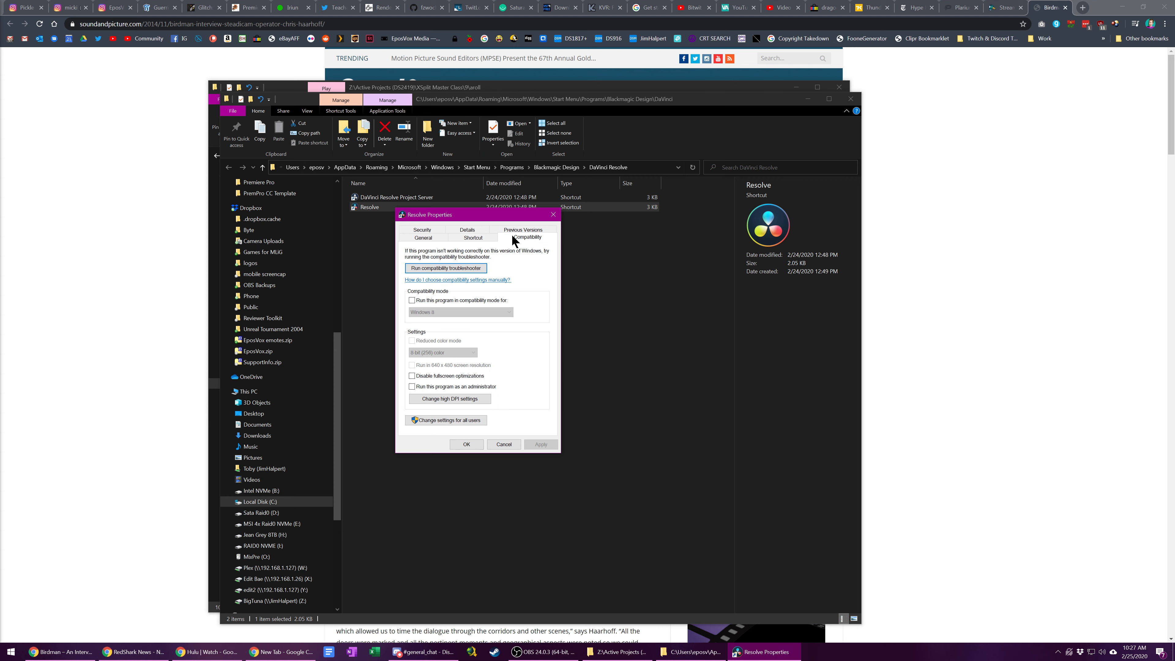
click(448, 398)
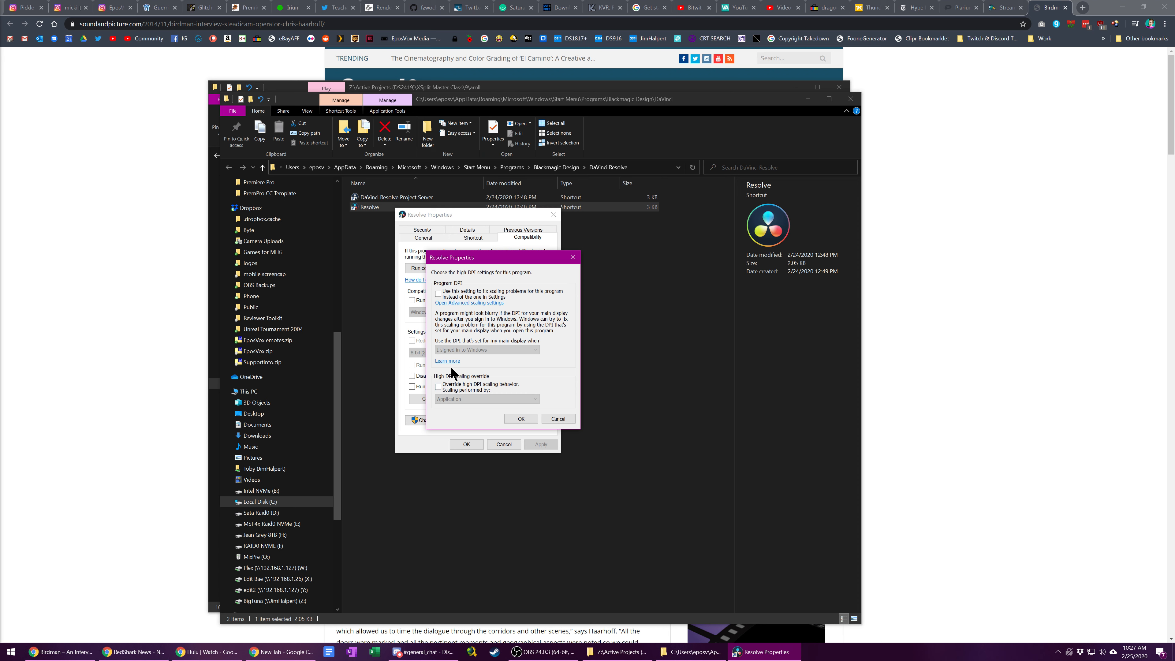
mouse_move(454, 374)
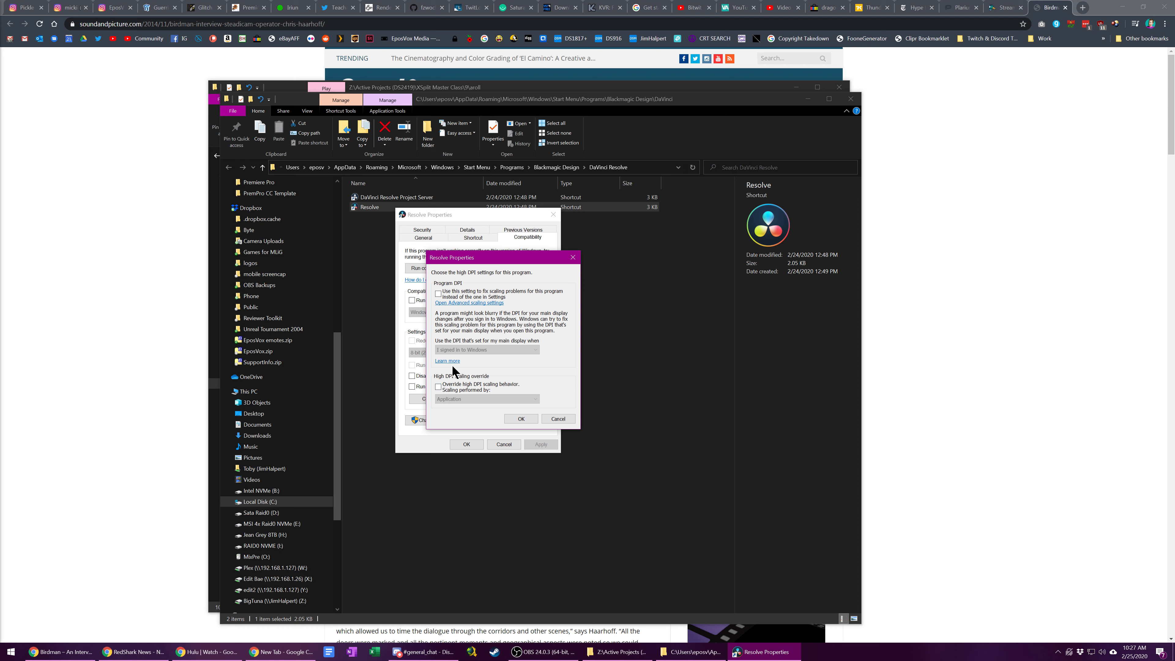
click(438, 384)
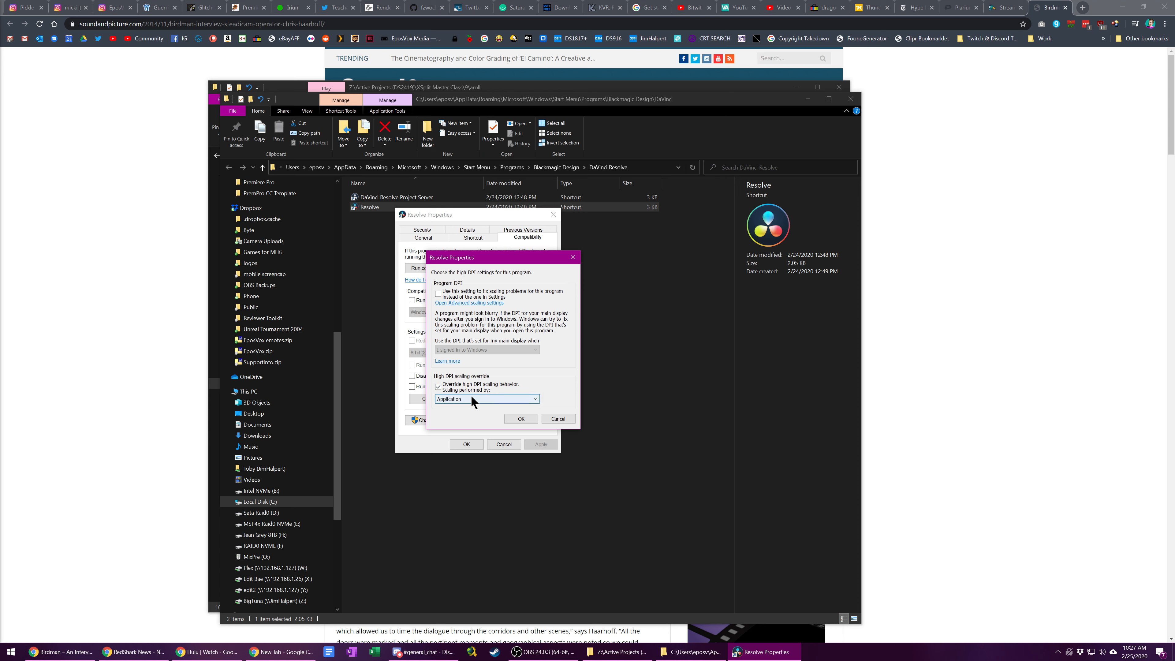
click(534, 398)
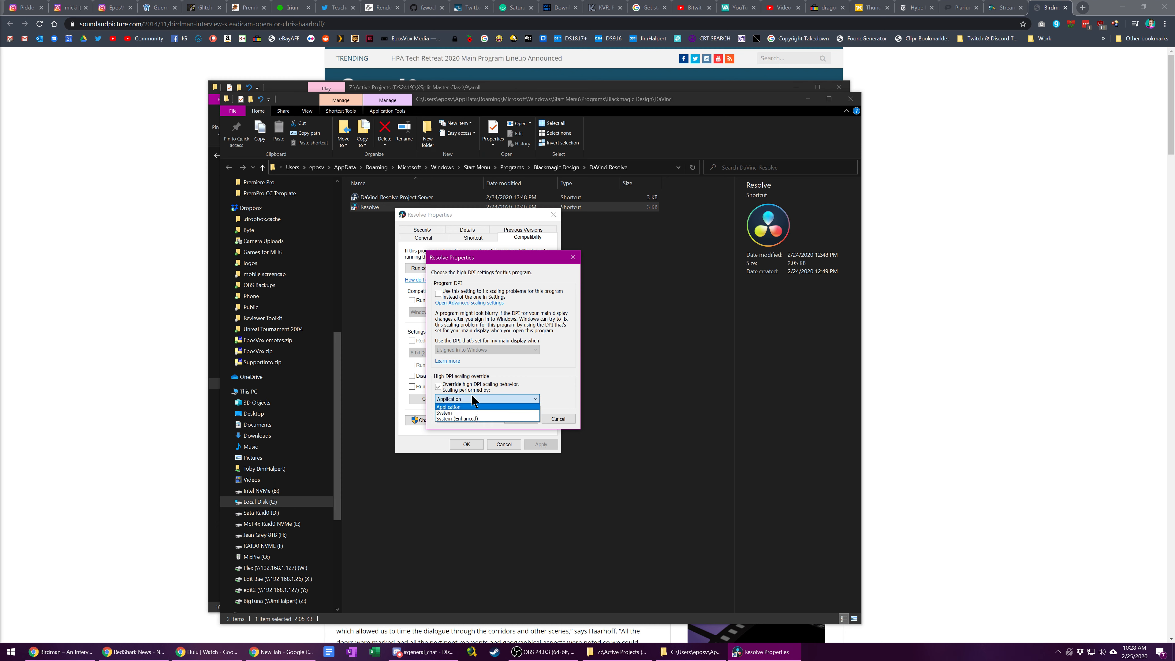
click(457, 418)
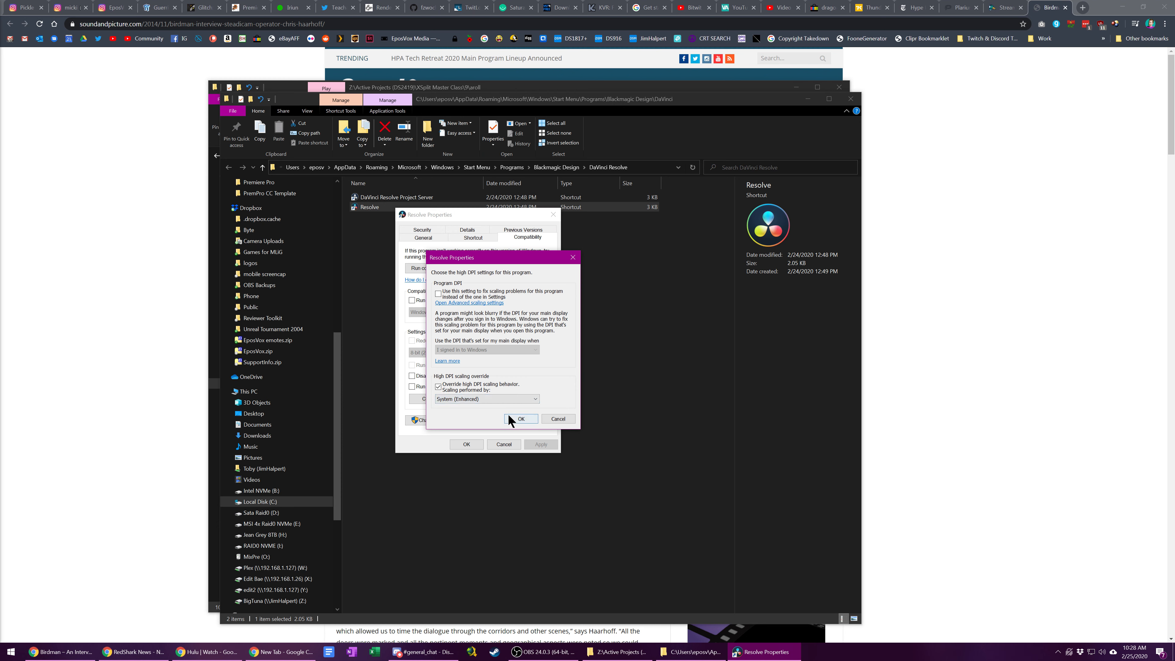
click(521, 418)
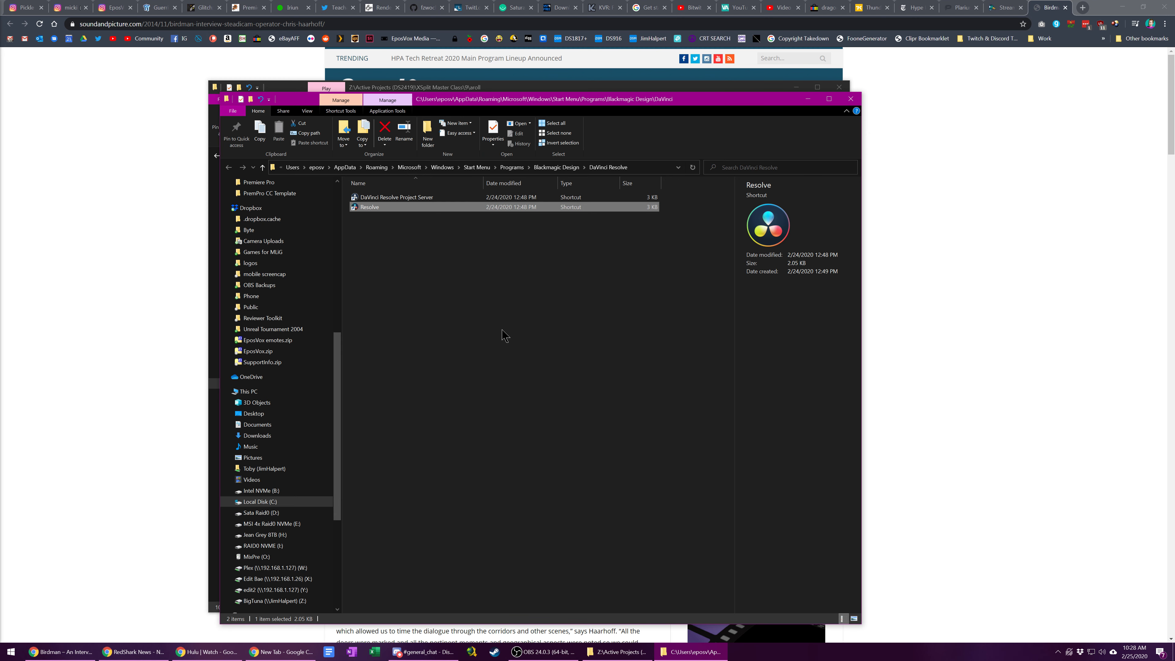
Relaunch DaVinci Resolve from the modified shortcut
double_click(370, 206)
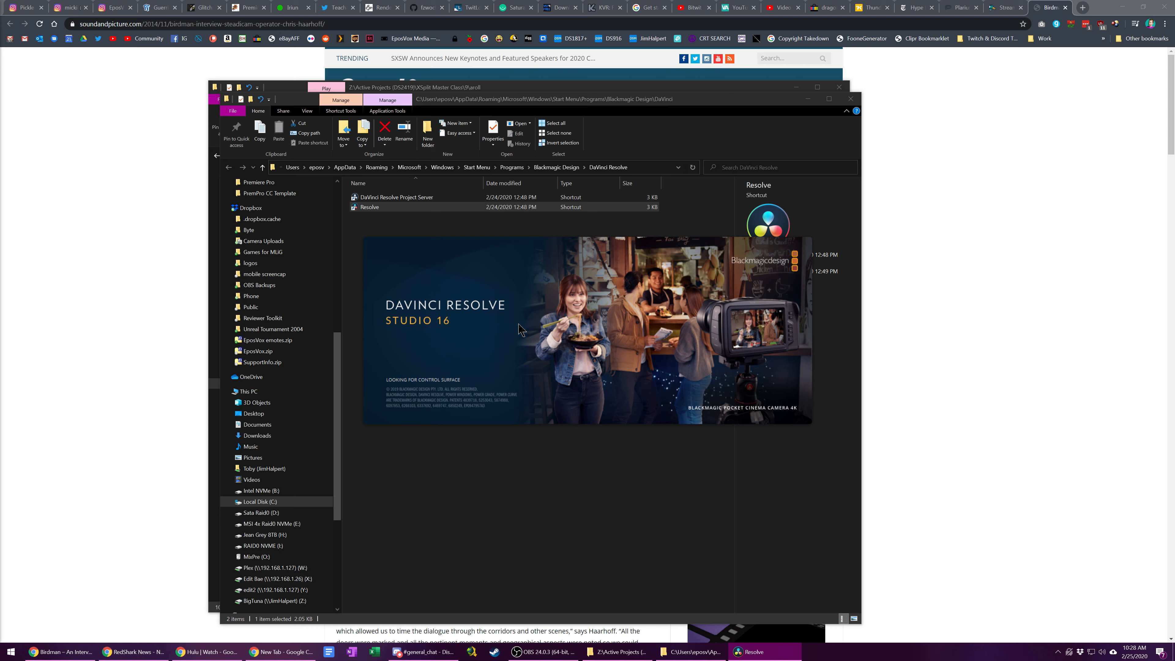
mouse_move(573, 327)
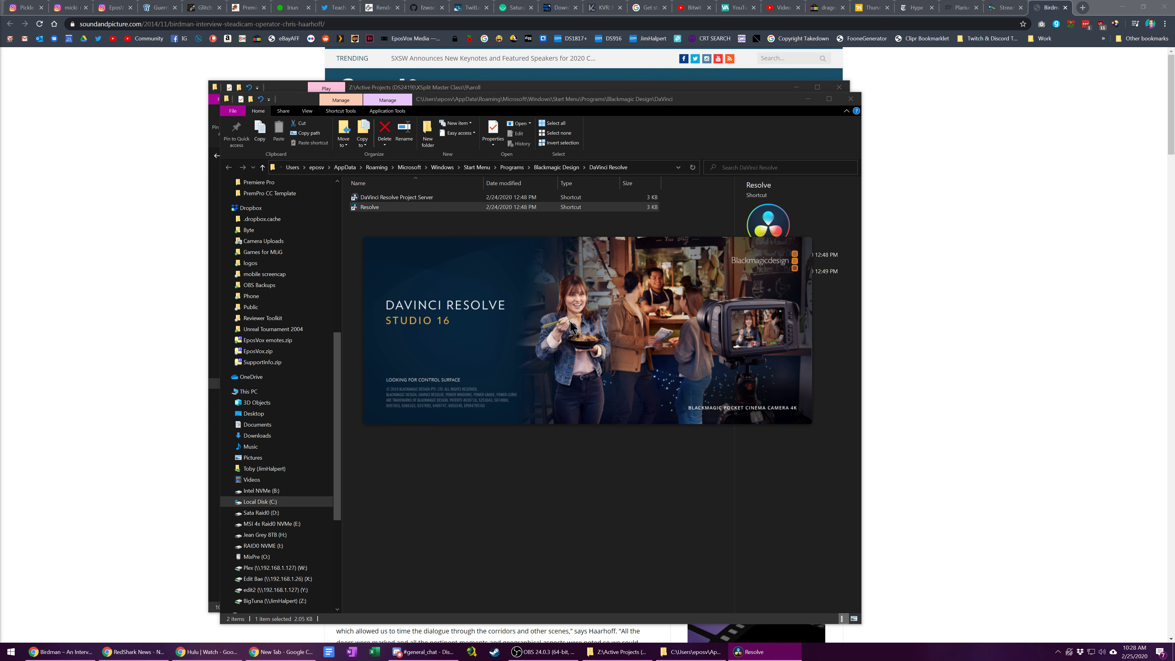
mouse_move(562, 320)
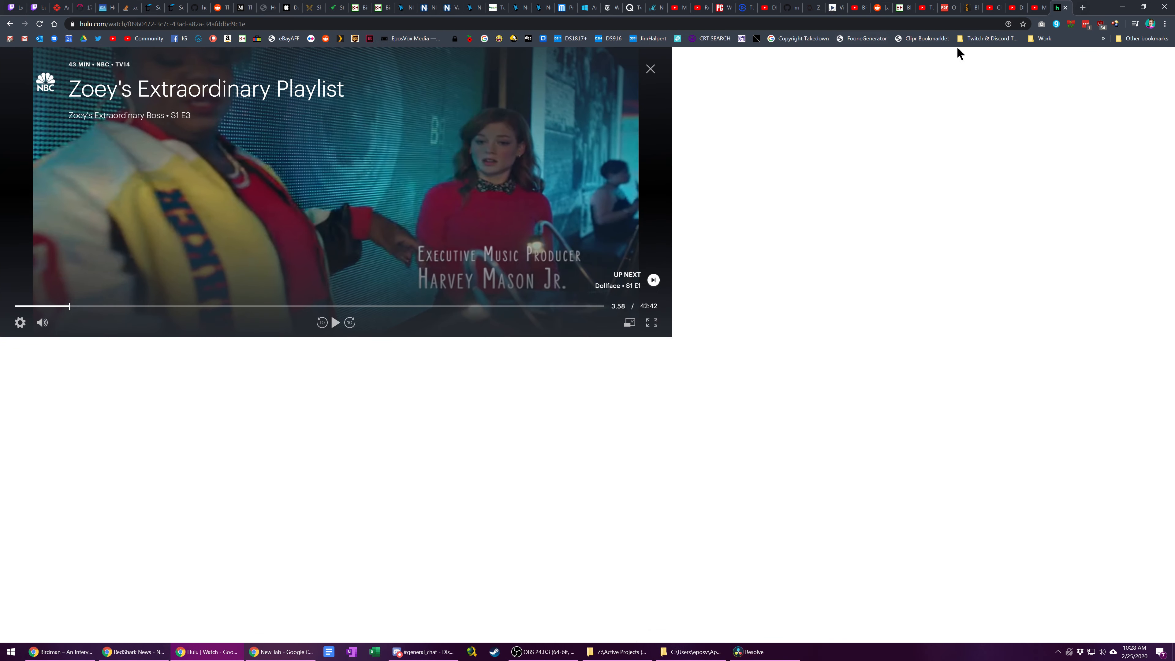
Scroll the 'UI compositing issue – major inconvenience' forum thread to its latest replies
click(206, 651)
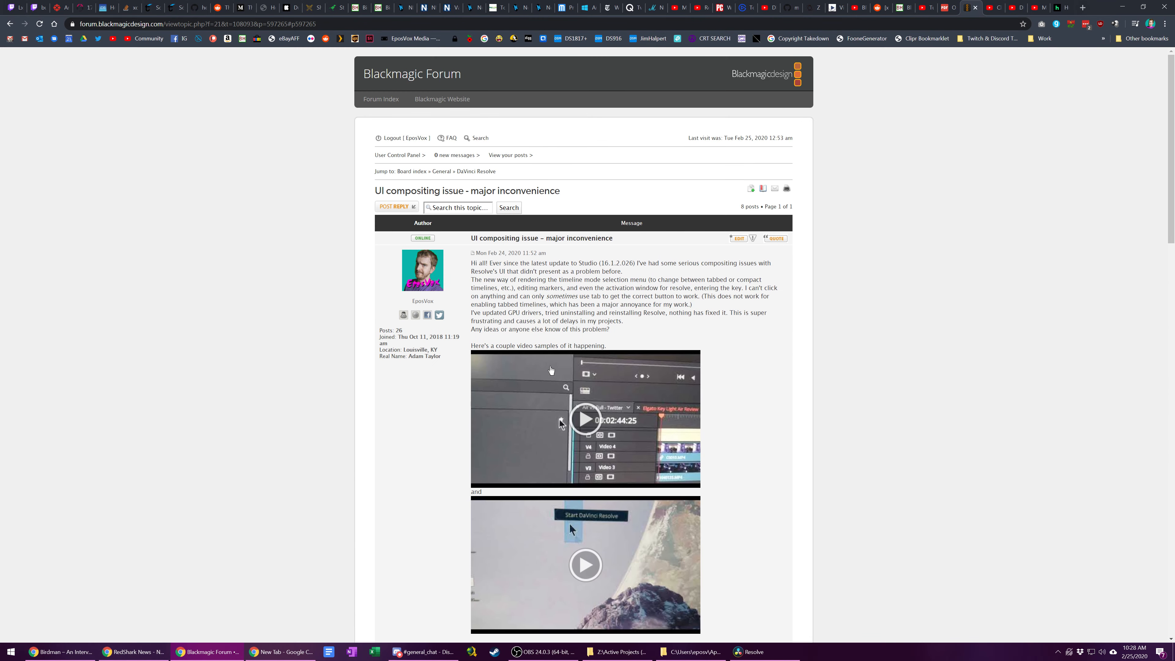
scroll(down, 3)
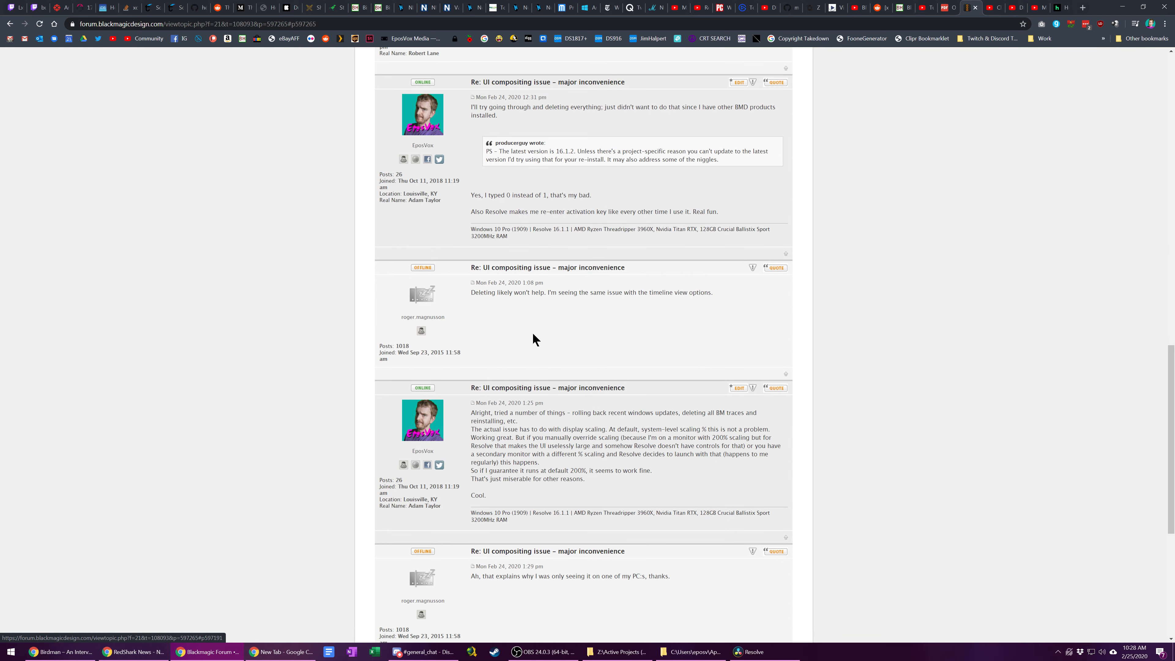
scroll(down, 3)
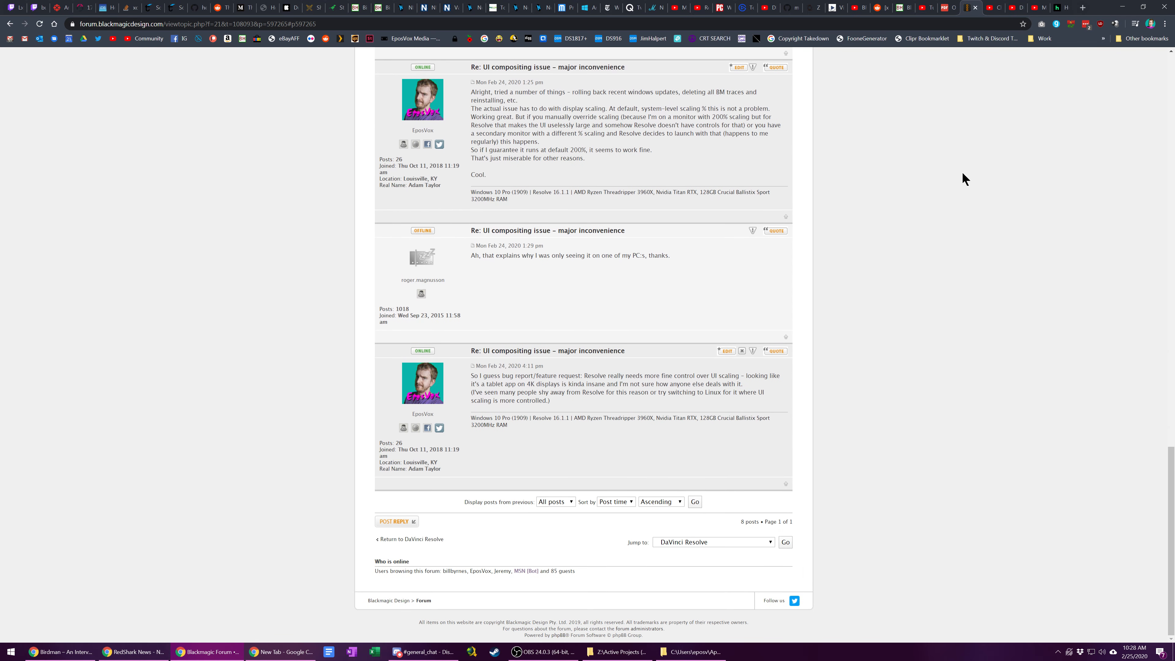
mouse_move(1119, 10)
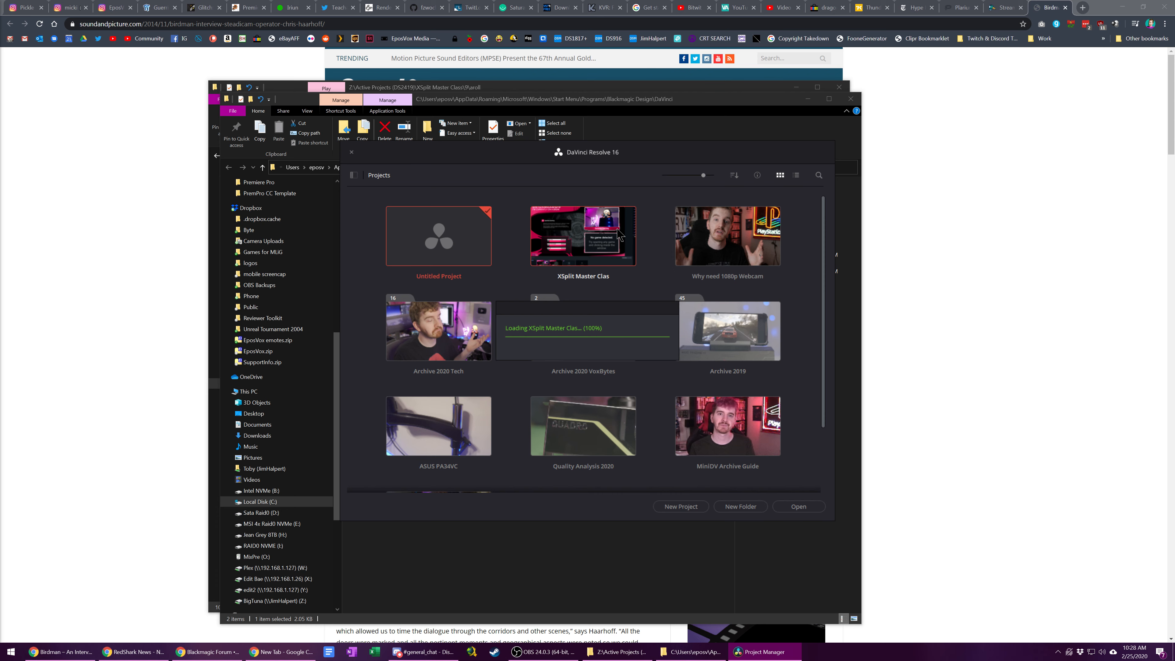
mouse_move(528, 249)
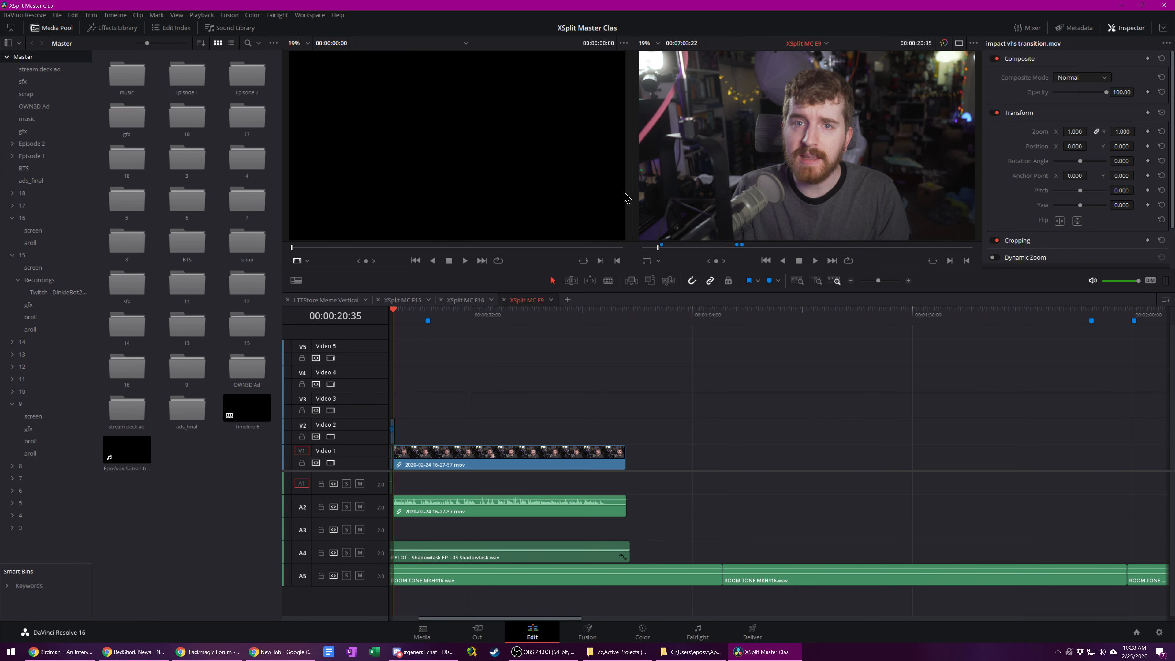
mouse_move(431, 344)
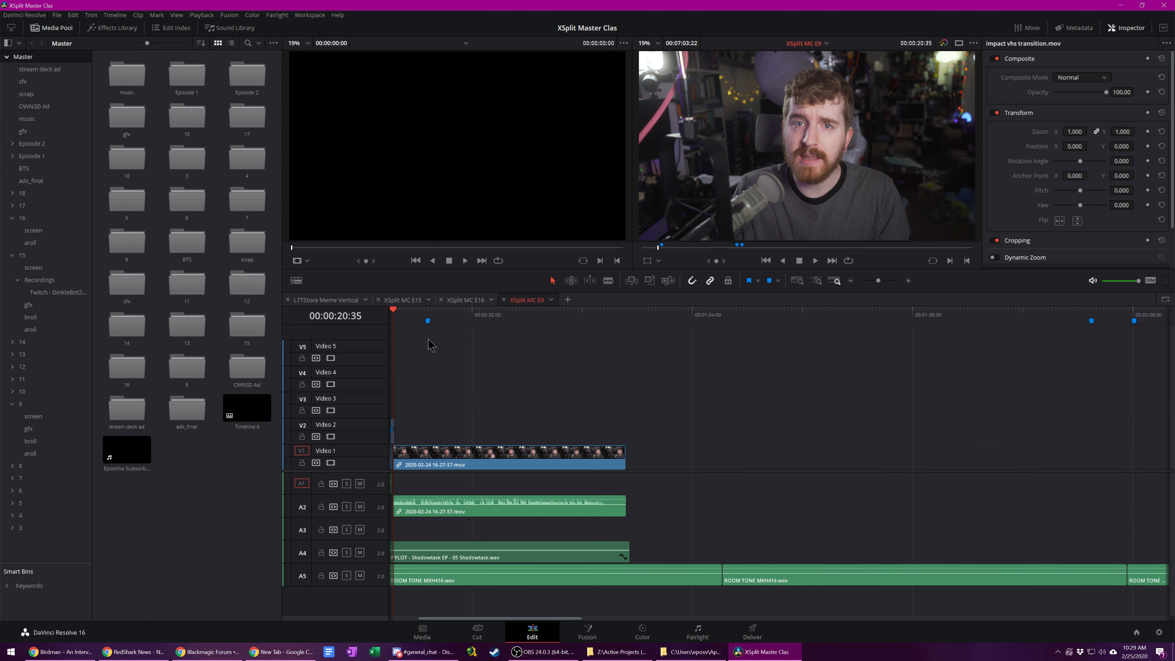
mouse_move(303, 292)
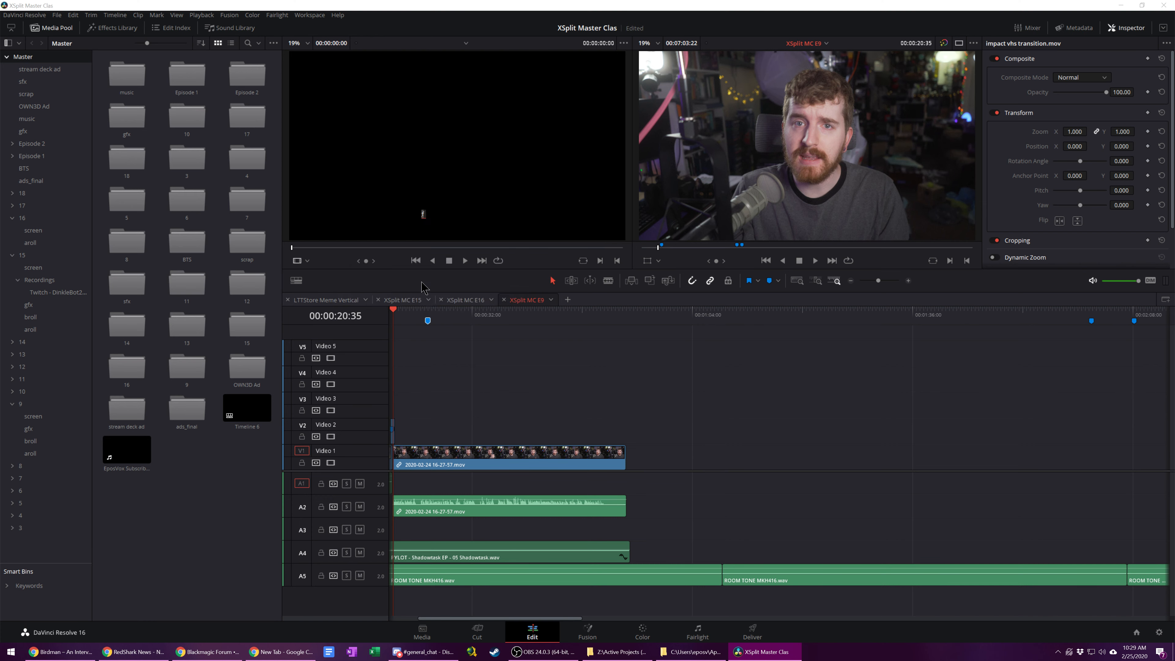
text(fsdgredgfdgfdgfdgf)
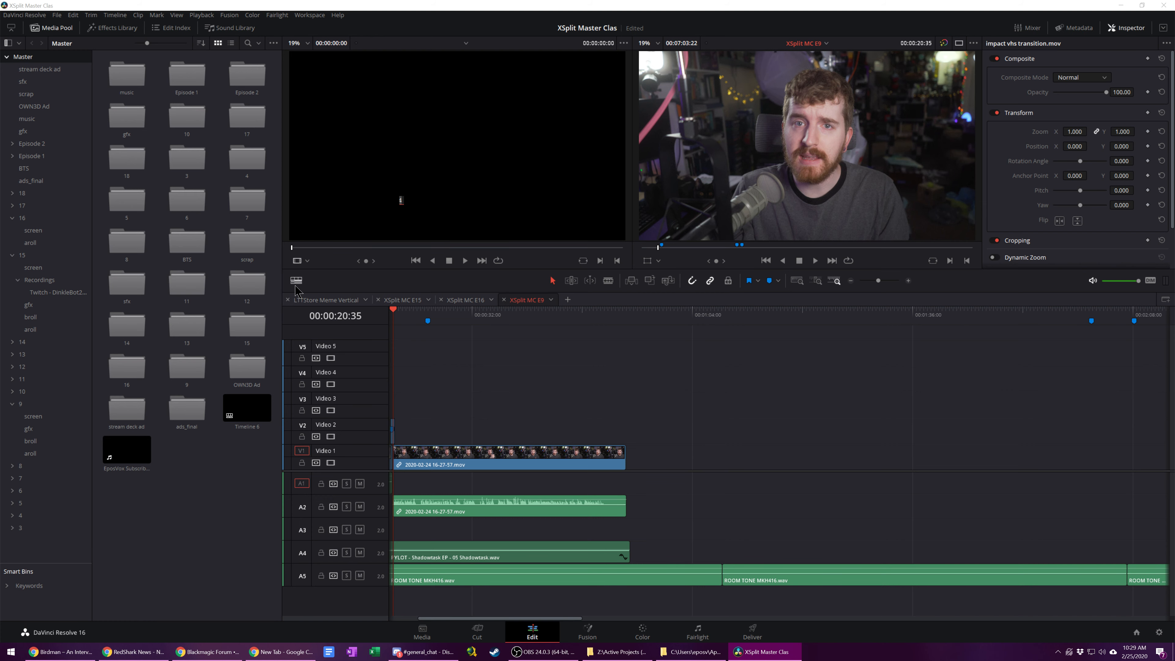
mouse_move(298, 284)
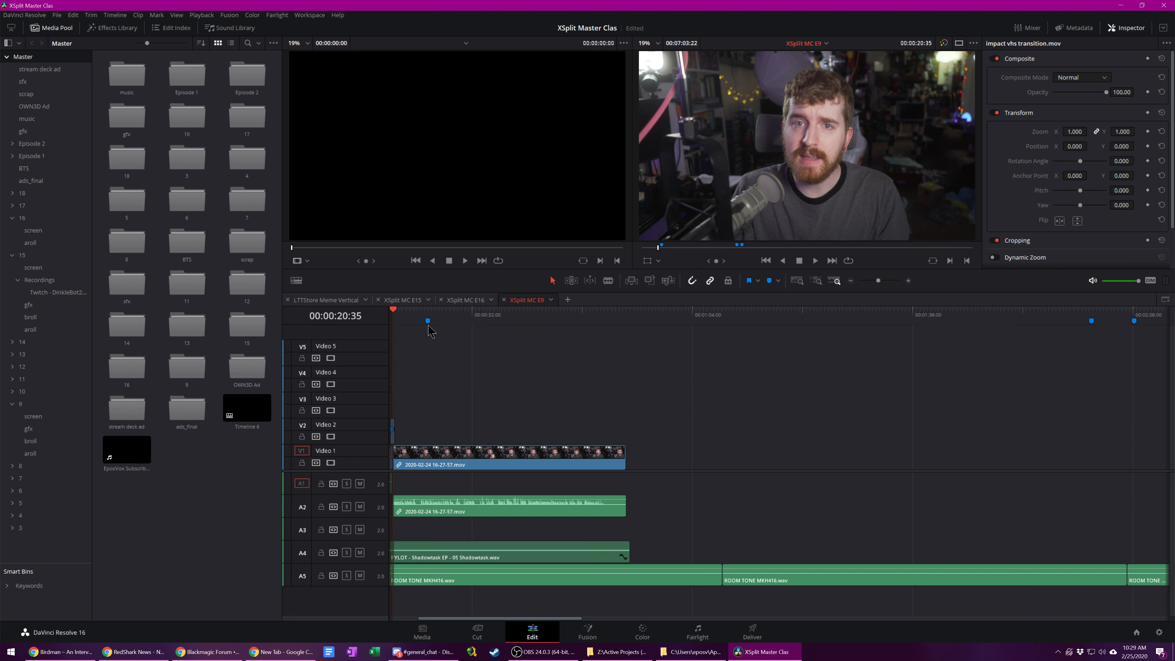
mouse_move(422, 312)
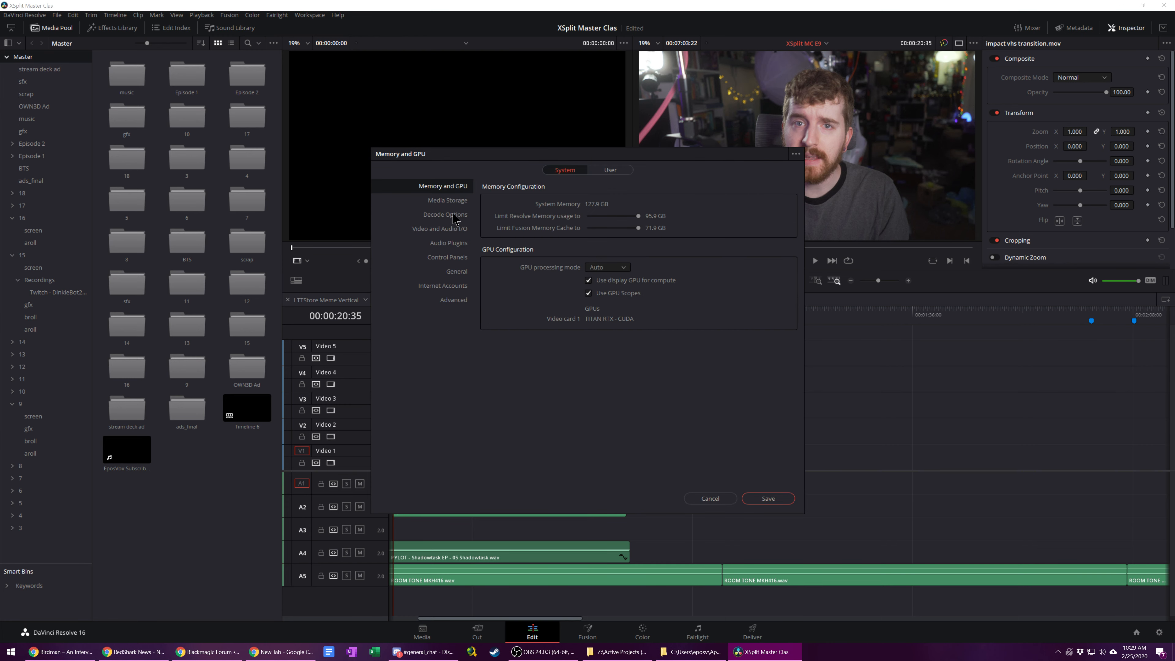
click(448, 243)
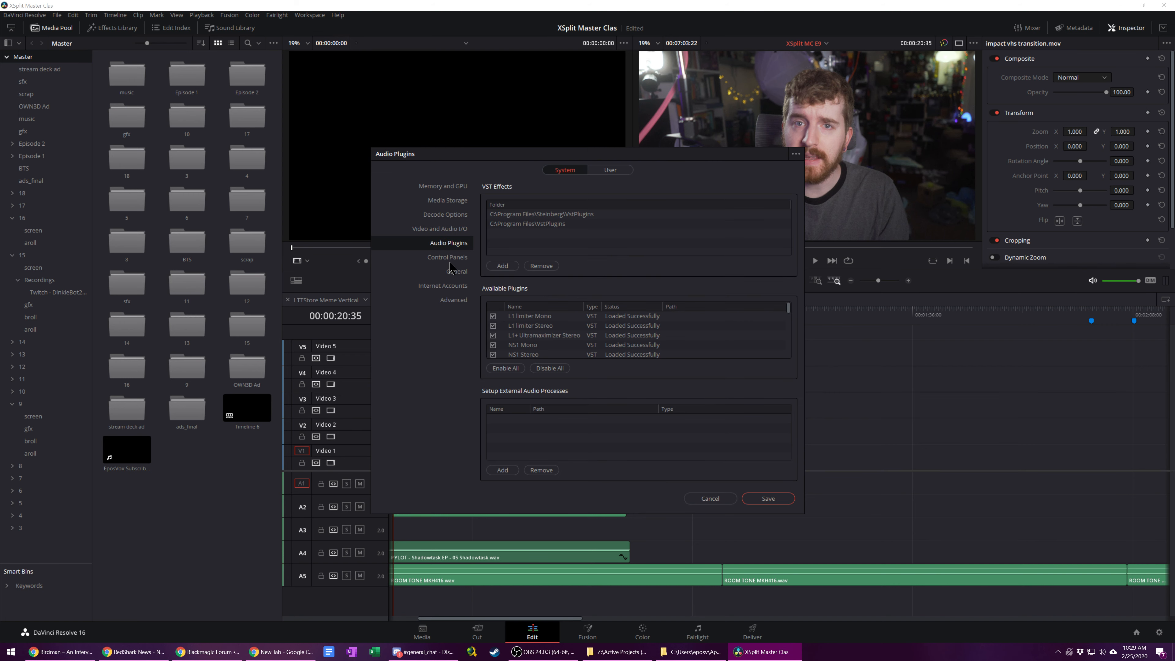
click(455, 271)
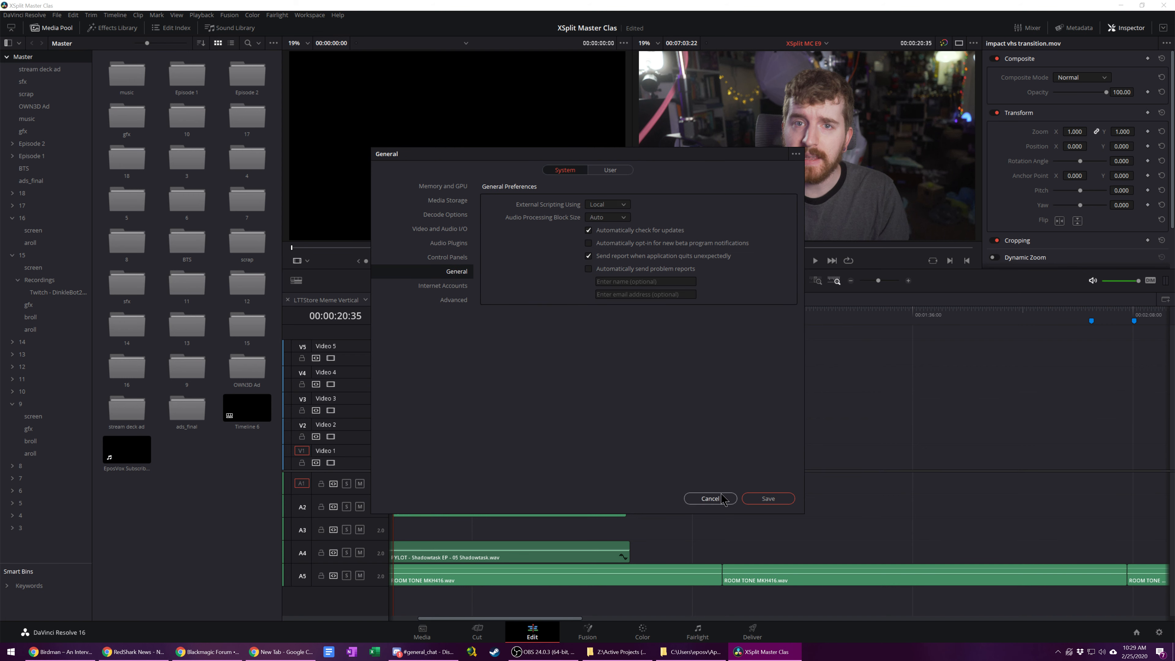
click(708, 498)
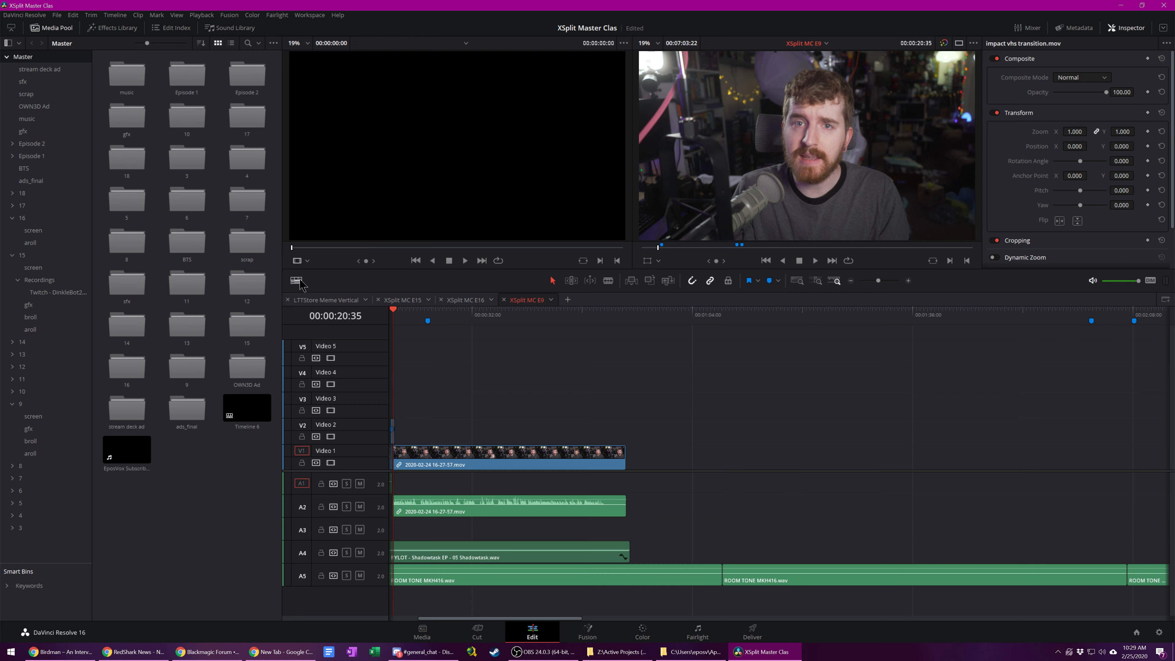